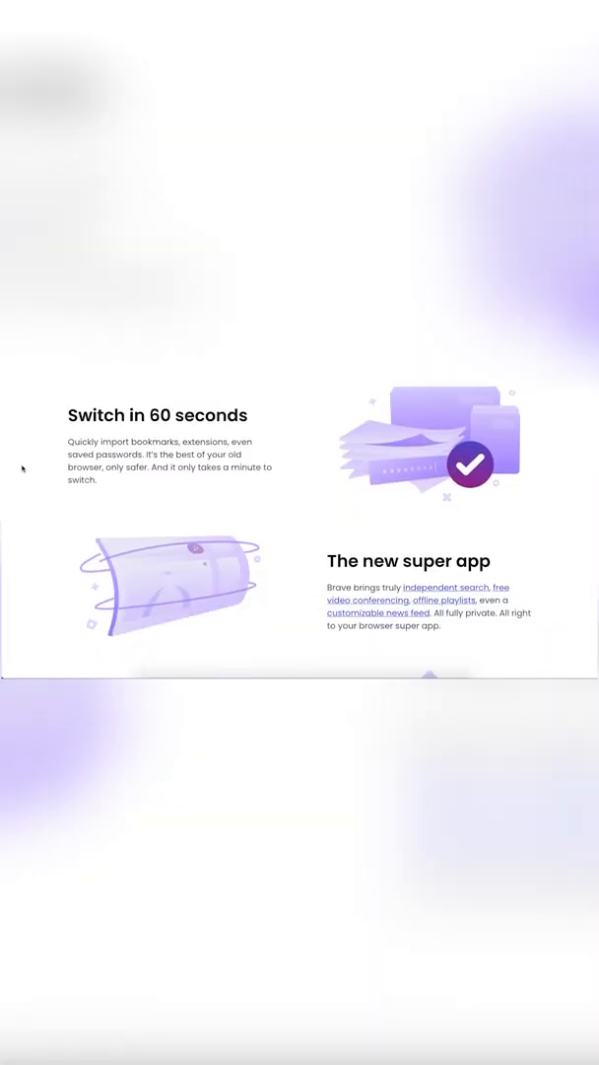
pyautogui.scroll(-3)
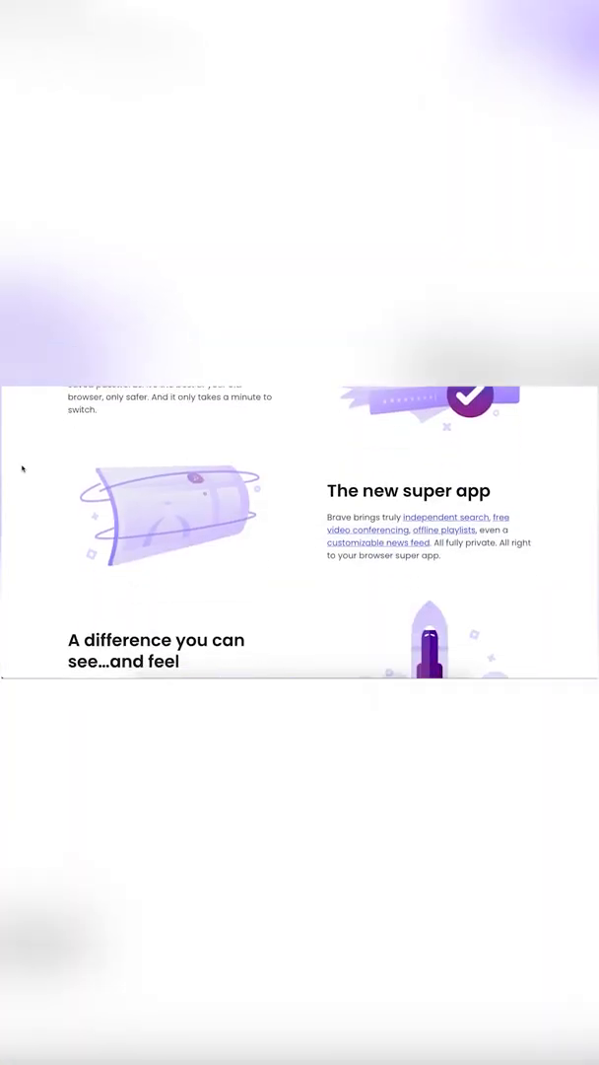
pyautogui.scroll(-3)
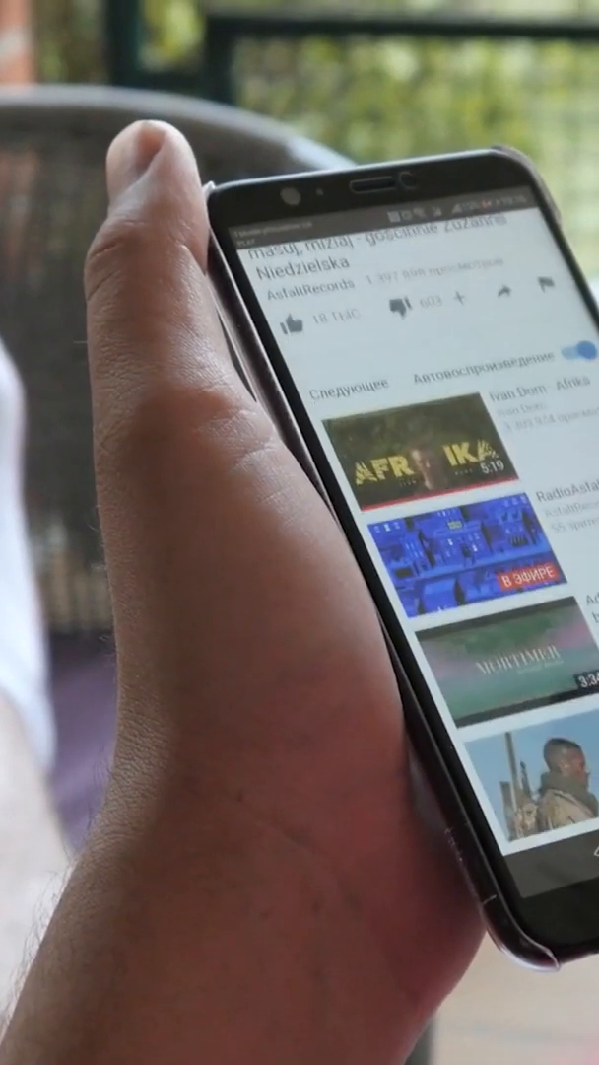
pyautogui.scroll(-3)
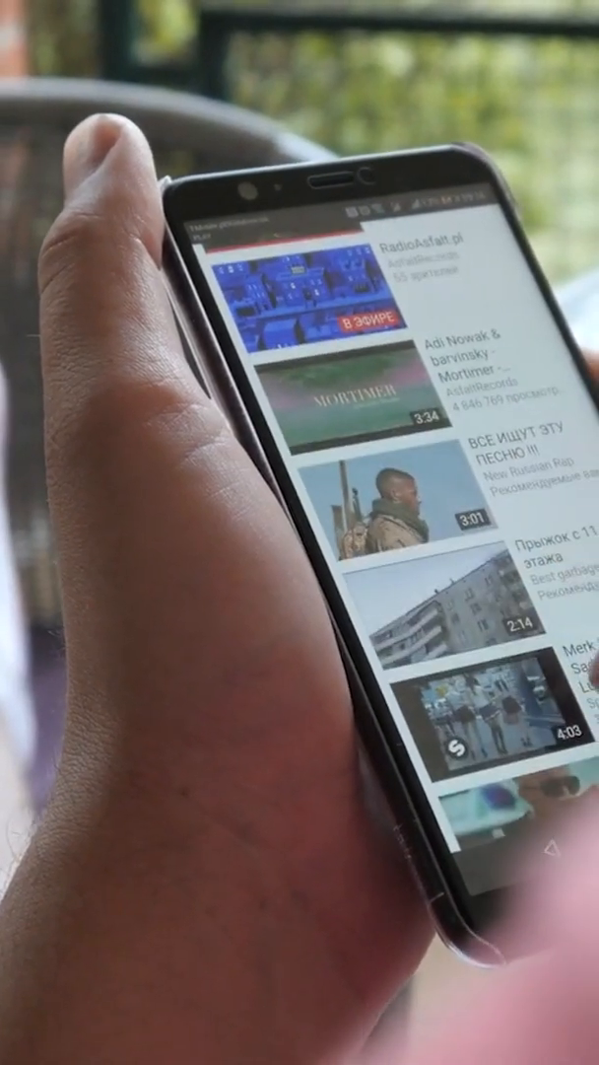